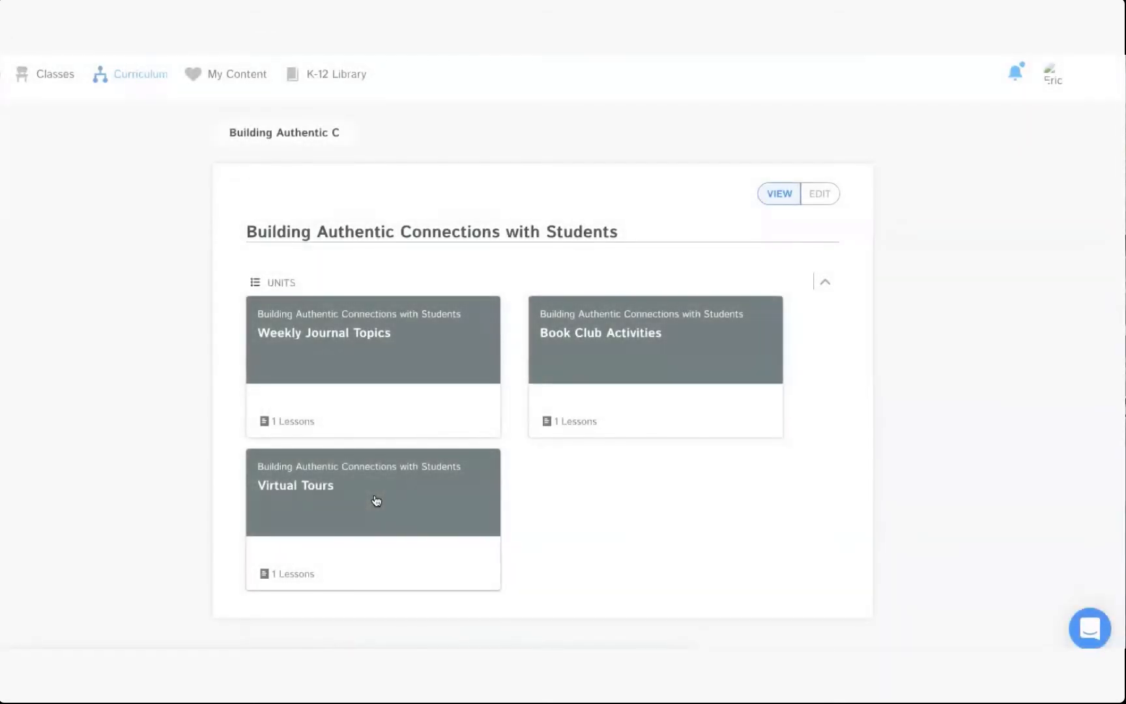
Open the Virtual Tours unit card and its Europe lesson.
left_click(372, 492)
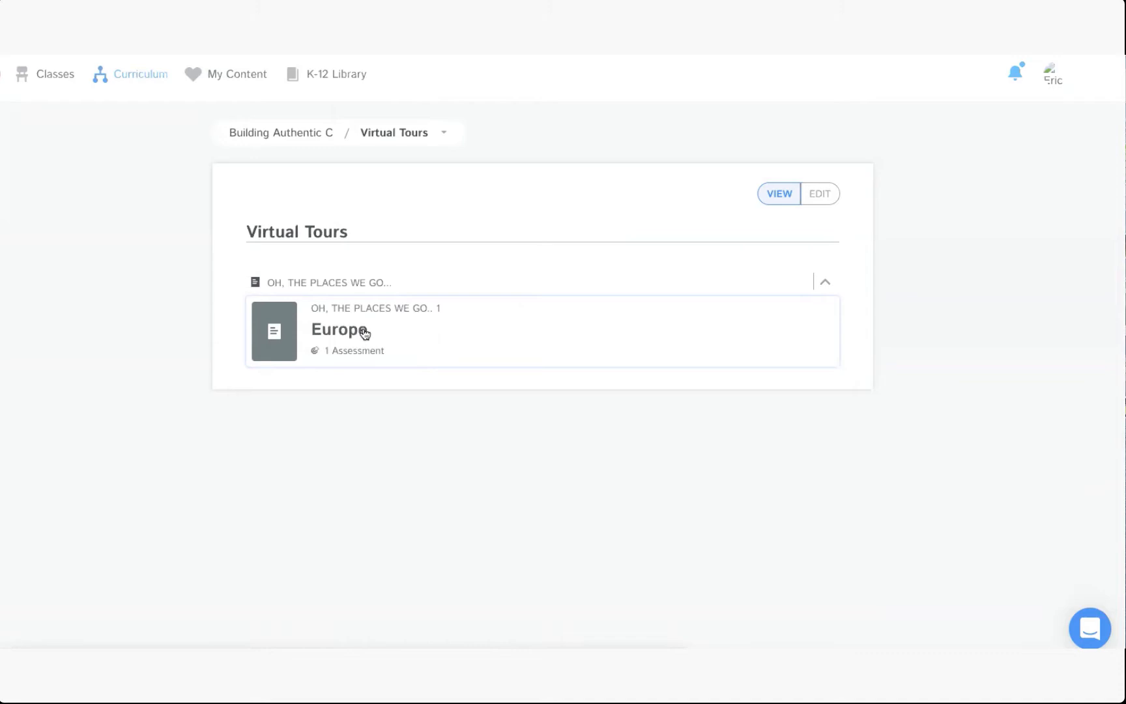
left_click(337, 329)
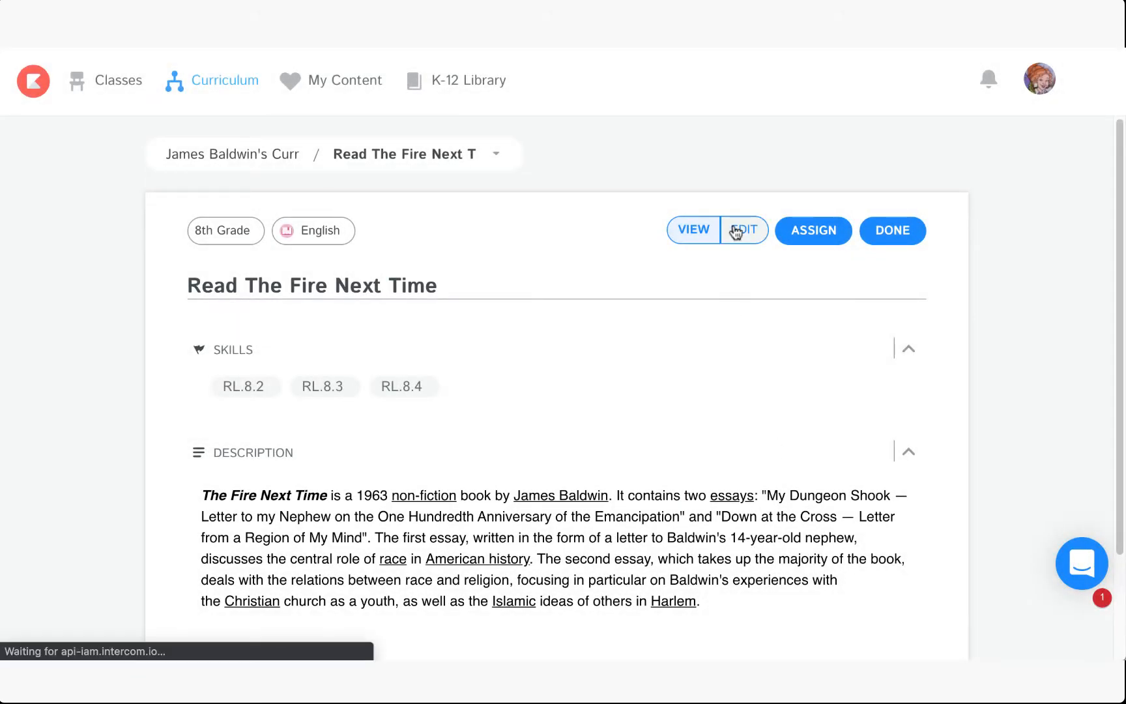
Put the assignment in edit mode and attach the anti-racism plan video file.
left_click(744, 231)
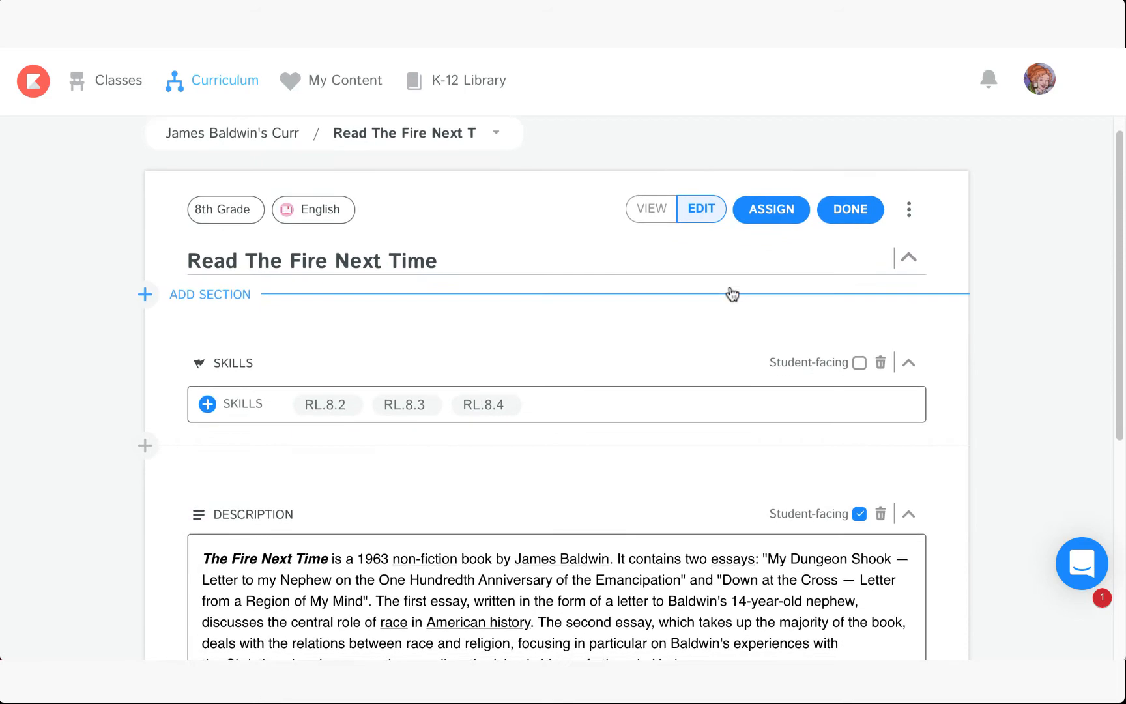
scroll("down", 3)
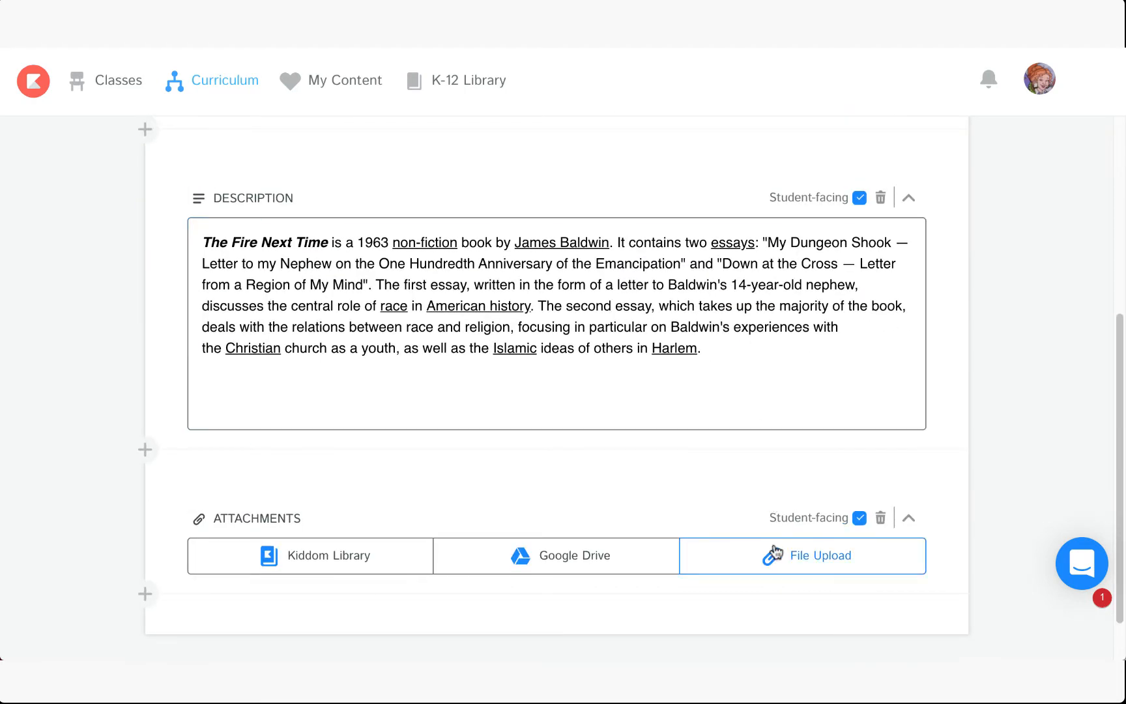
left_click(801, 555)
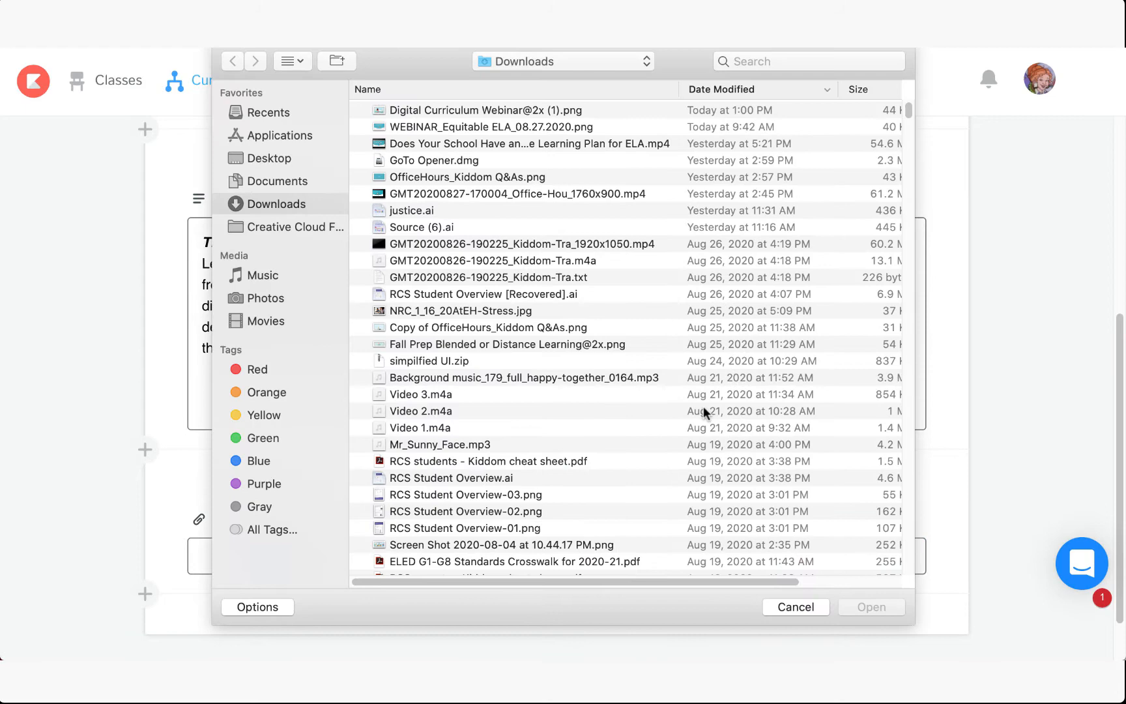
left_click(529, 143)
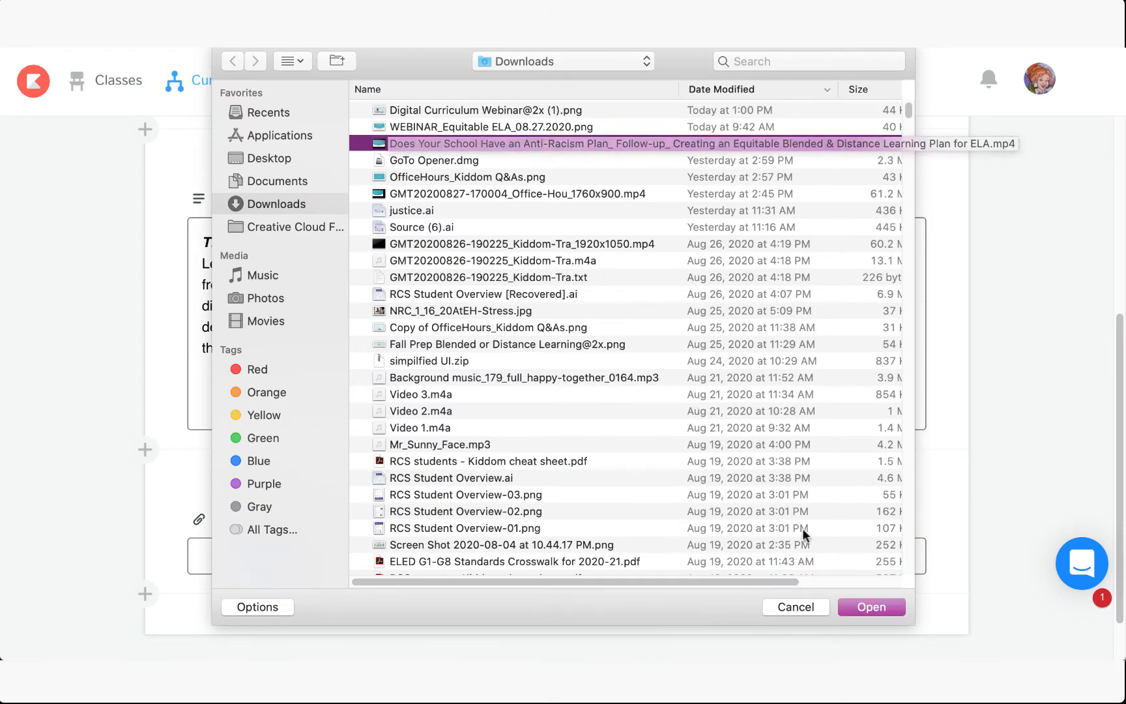
left_click(871, 607)
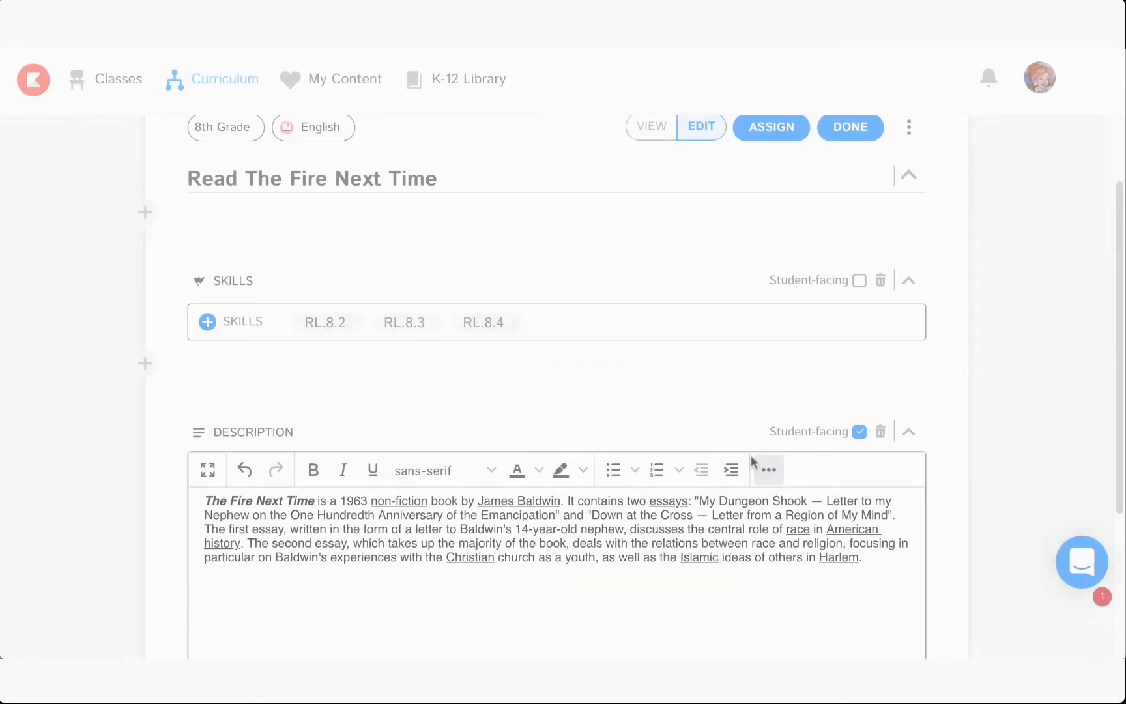
Start inserting embedded media into the assignment description.
left_click(766, 470)
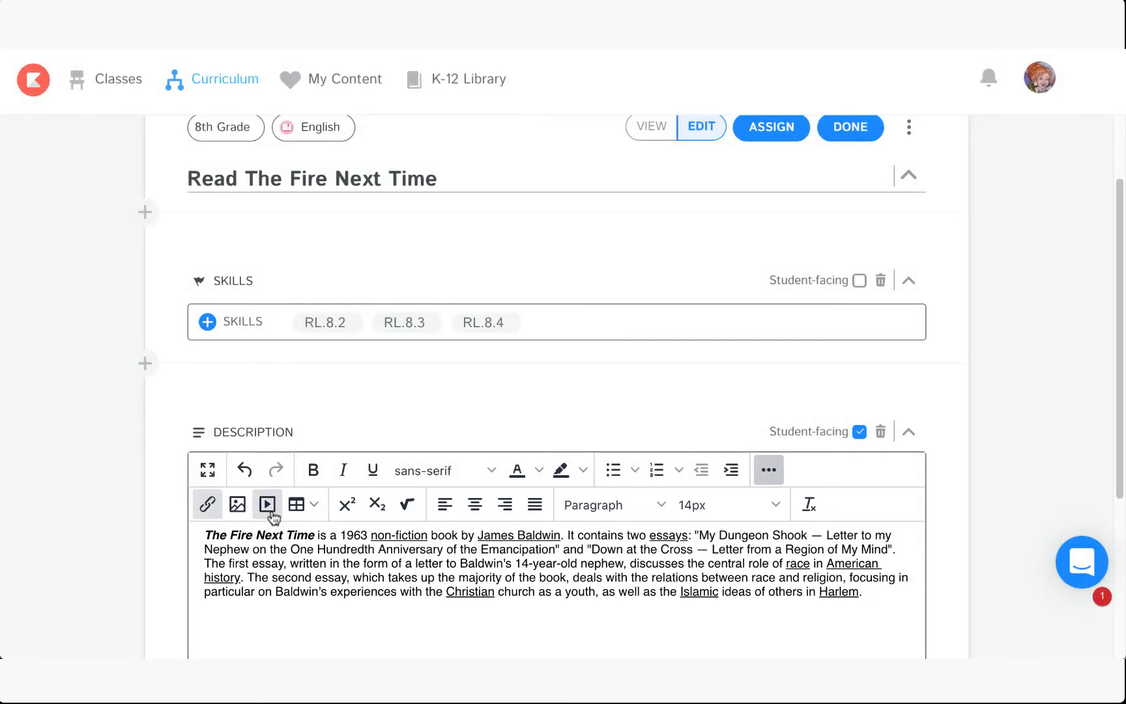
left_click(267, 504)
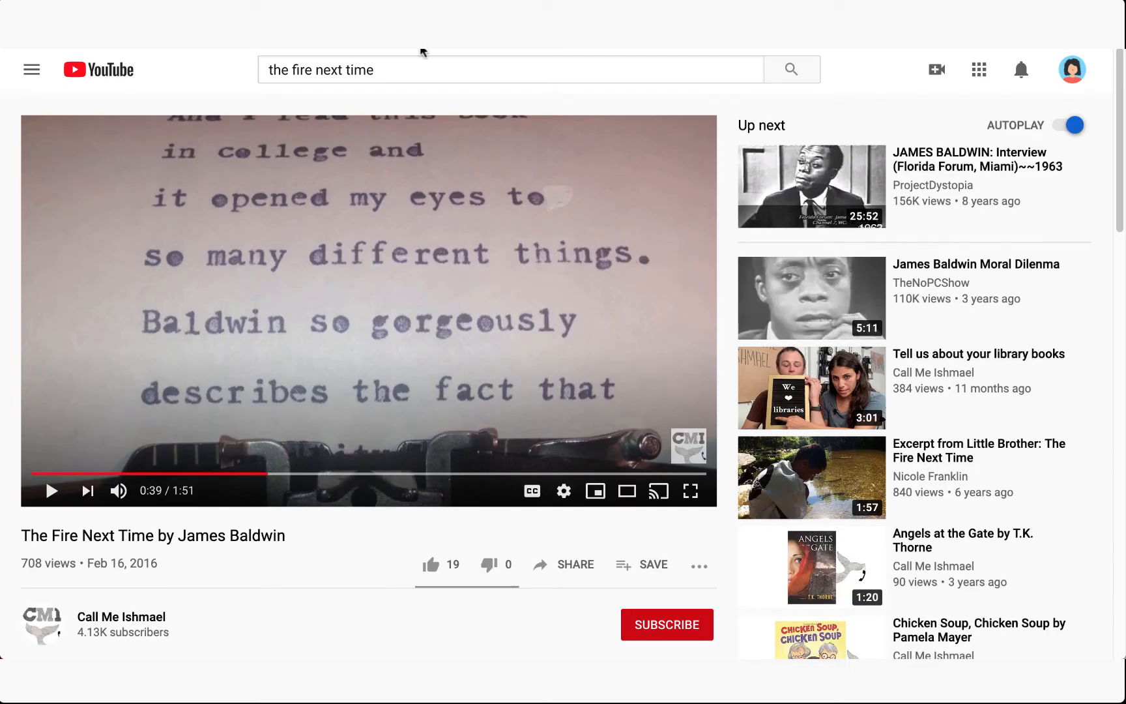
Copy the YouTube embed code for The Fire Next Time video.
left_click(574, 564)
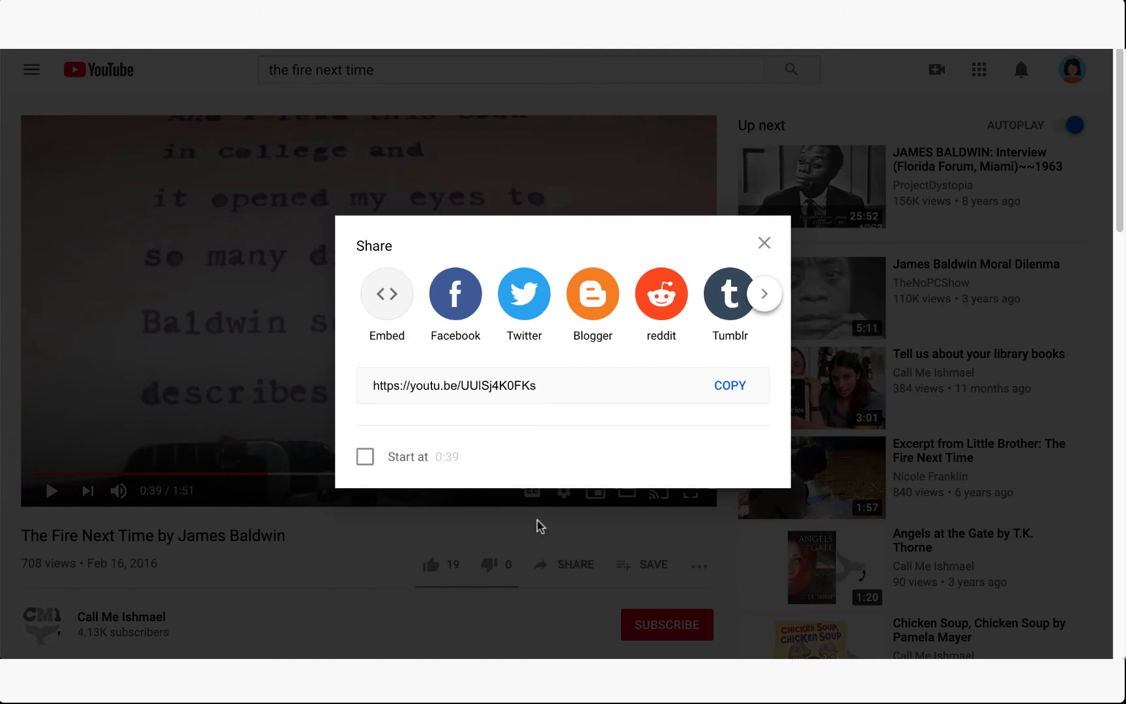
left_click(387, 295)
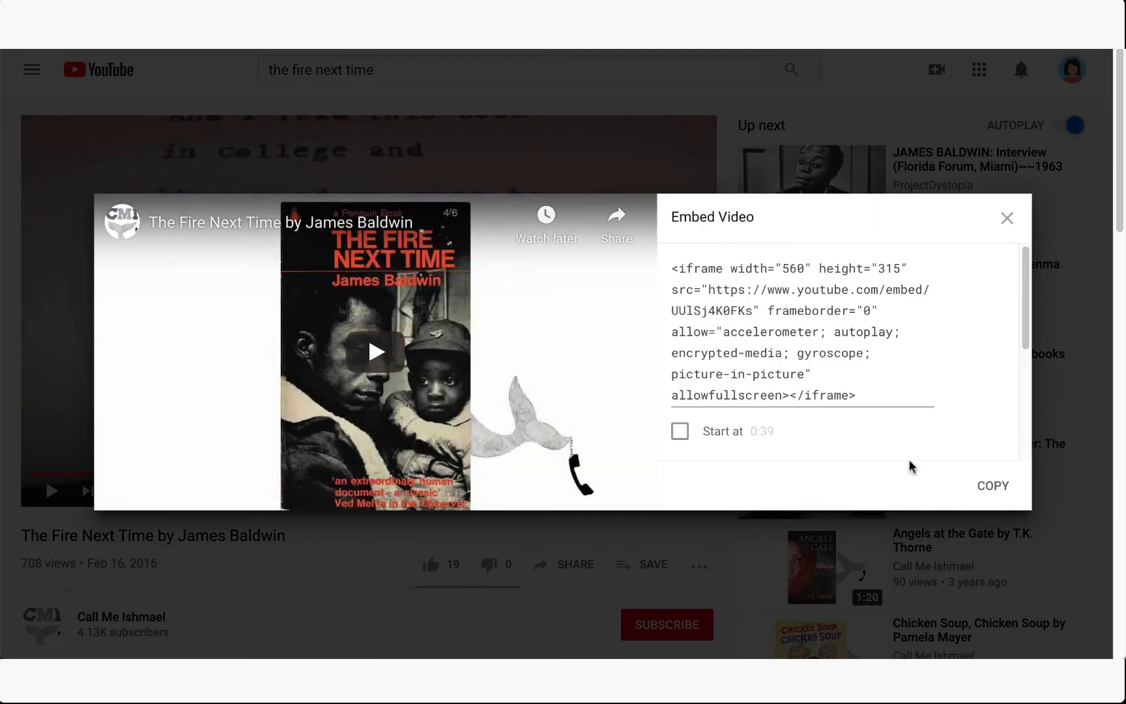
left_click(993, 485)
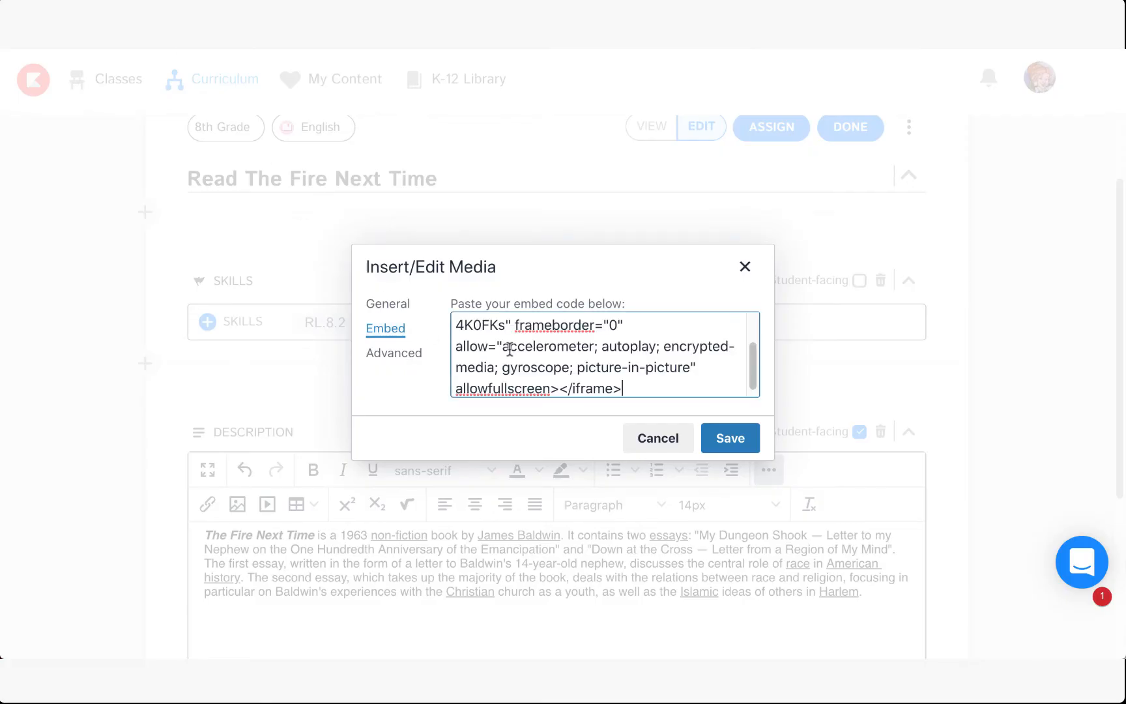
Save the pasted iframe code so the video embeds below the book summary.
left_click(729, 438)
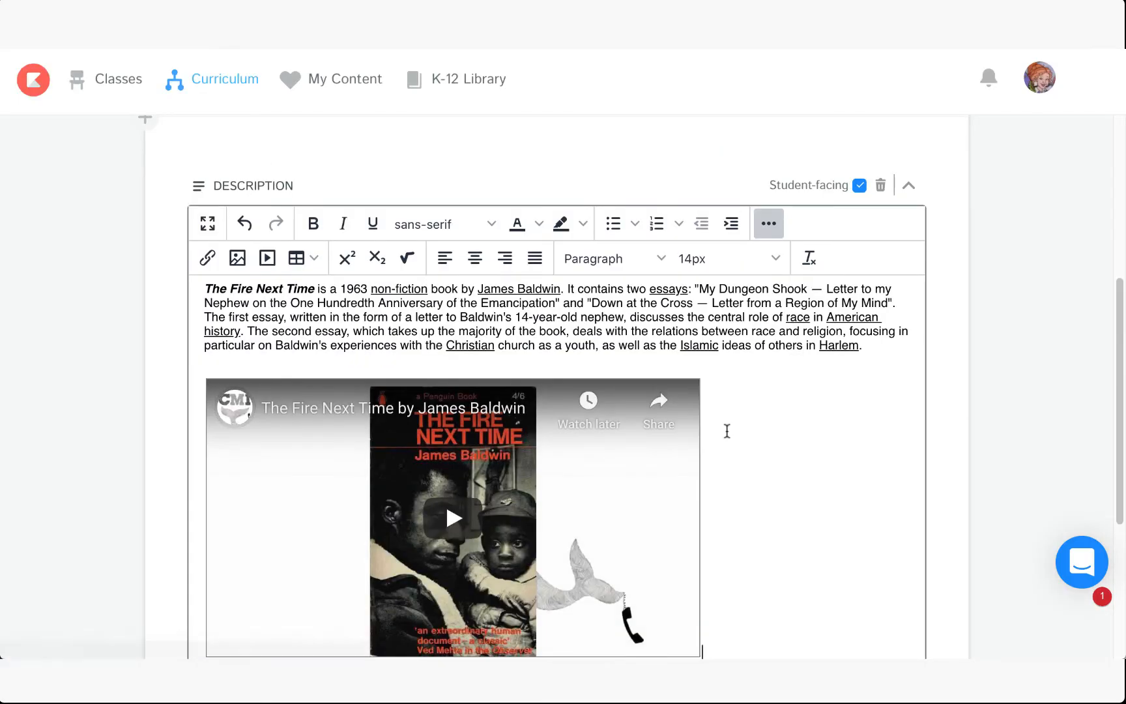